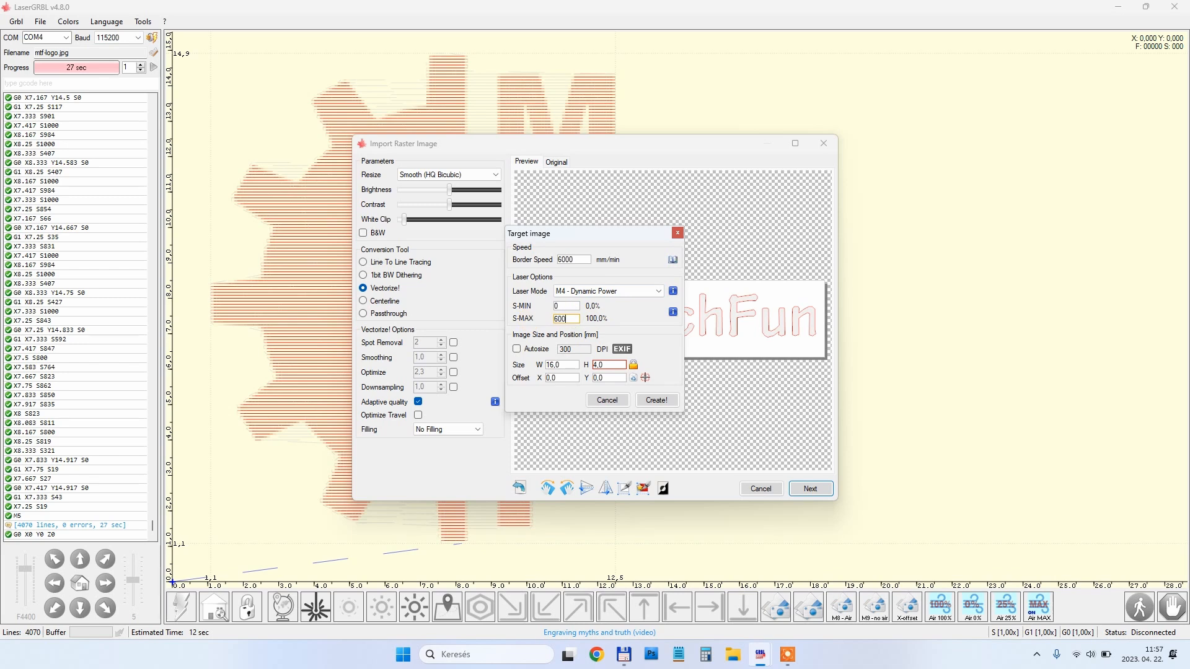
Create the logo job at 16 × 4 mm with M4 Dynamic Power laser mode.
left_click(656, 400)
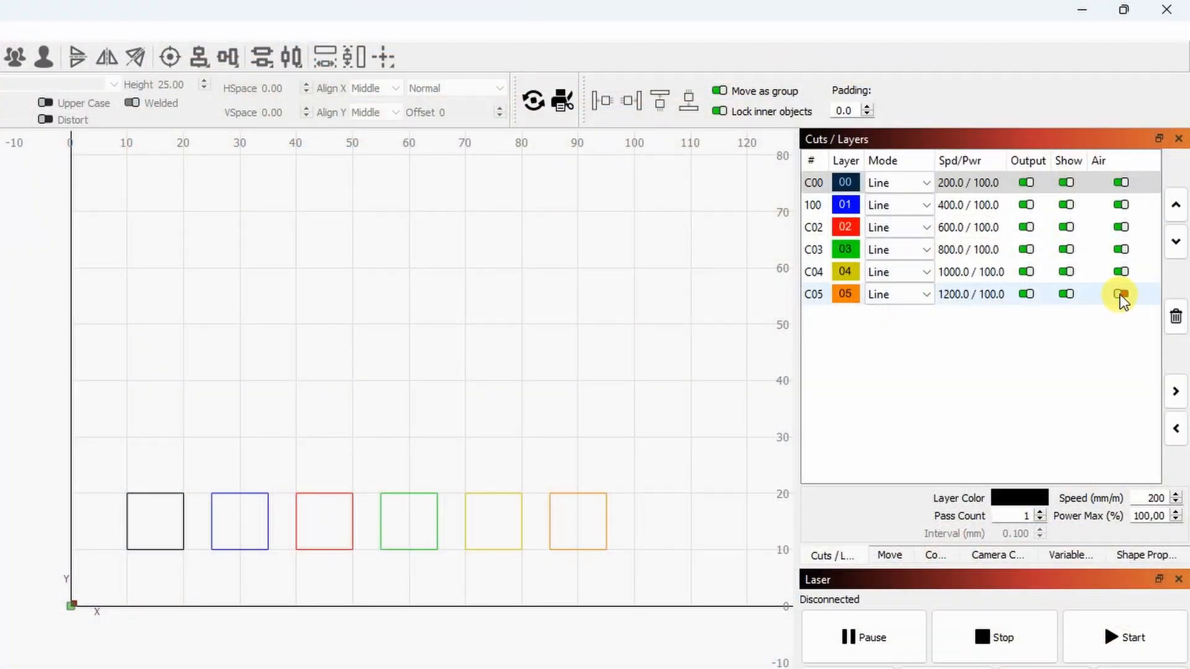
left_click(1120, 295)
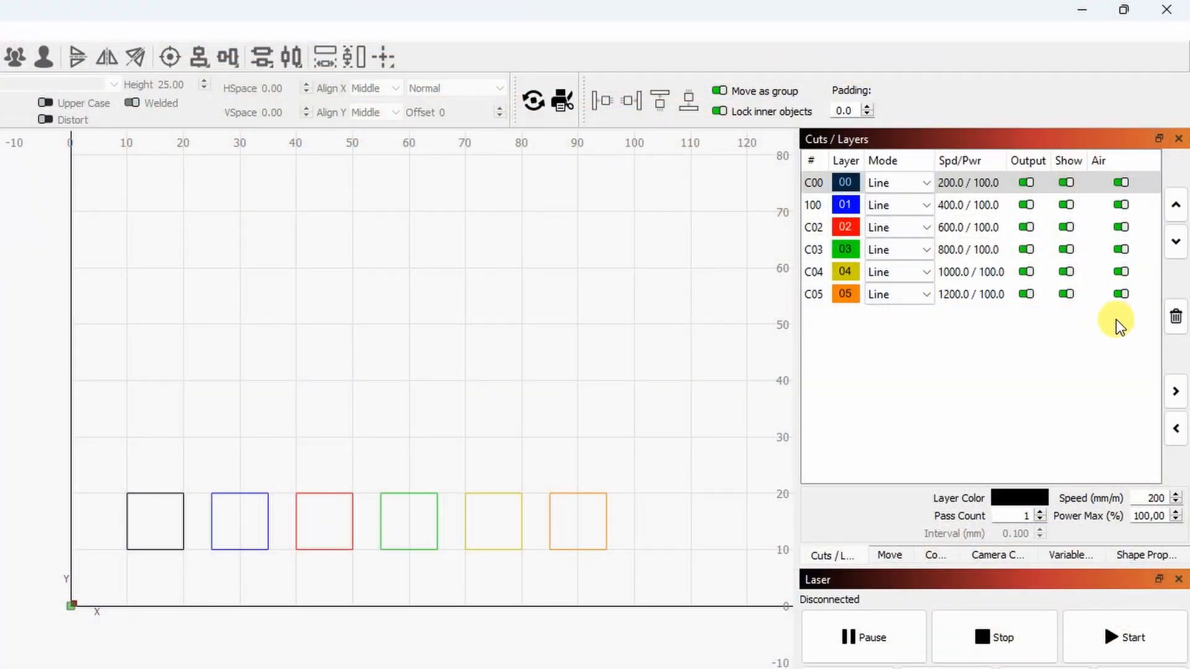